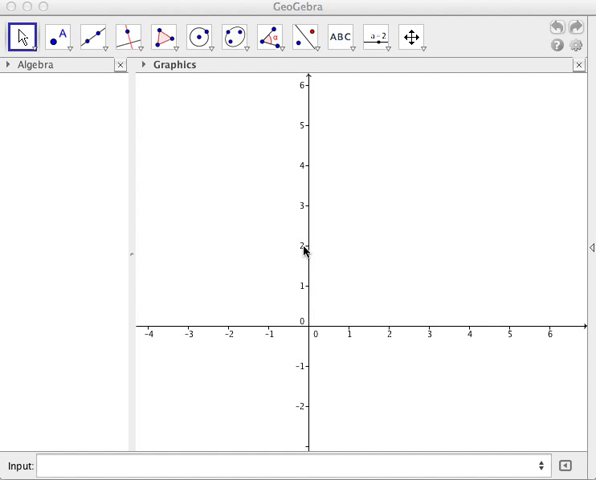
mouse_move(296, 467)
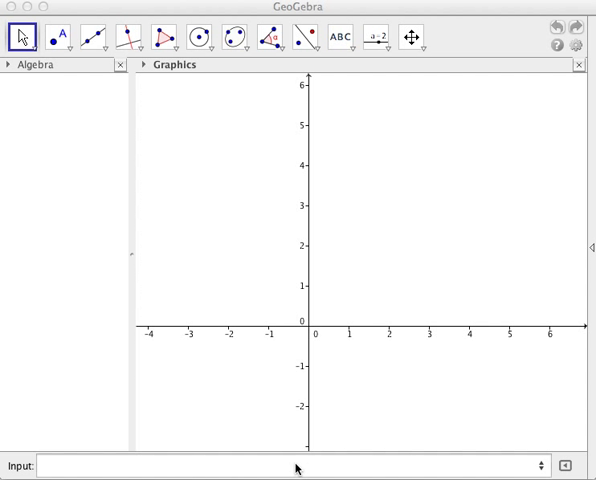
Define the numbers a = 1, h = 1 and k = 1 in the Input bar
left_click(290, 466)
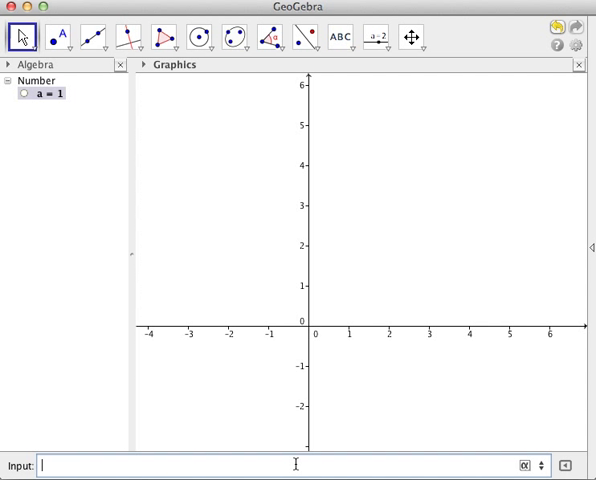
type("h")
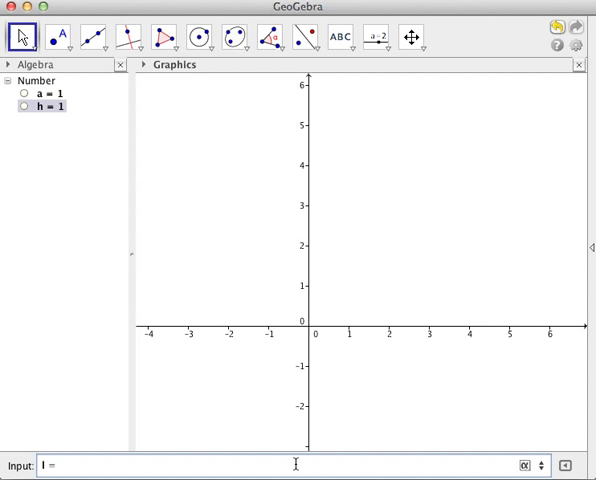
type("k")
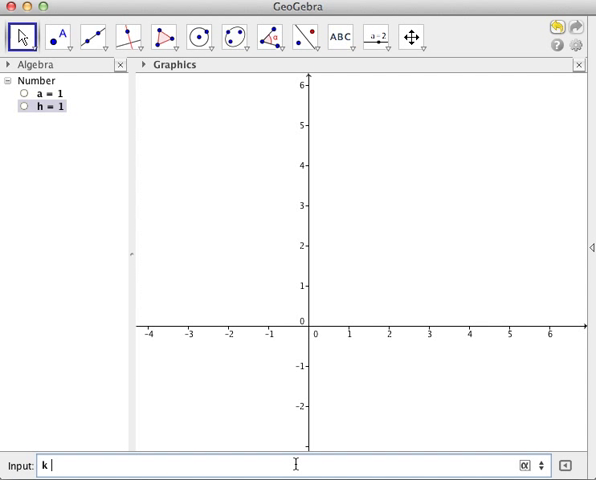
type("= 1")
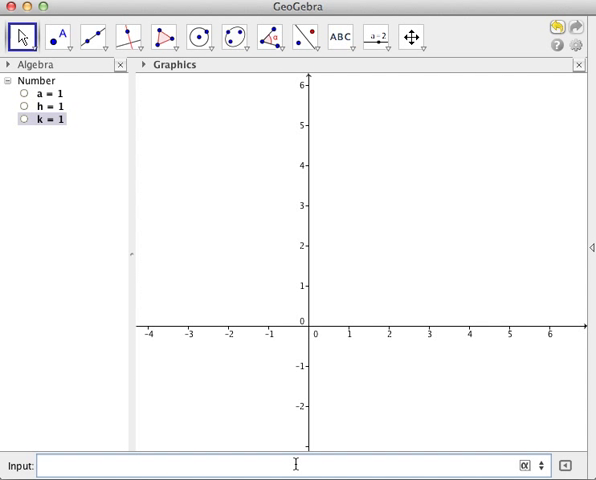
type("f(x) = a")
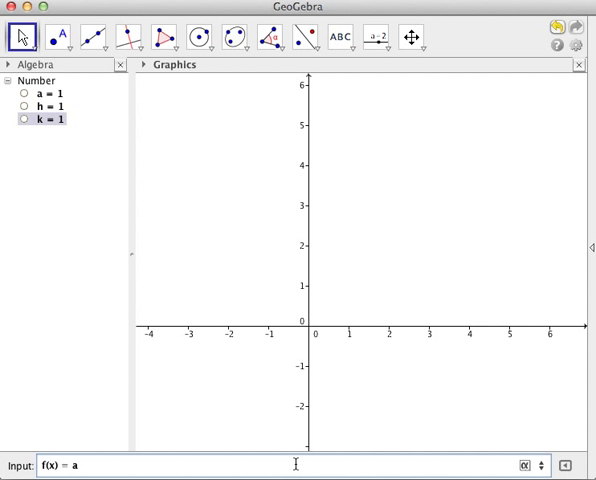
Finish defining f(x) = a(x−h)^2 + k, graphing a parabola with vertex (1, 1)
type("(x-)")
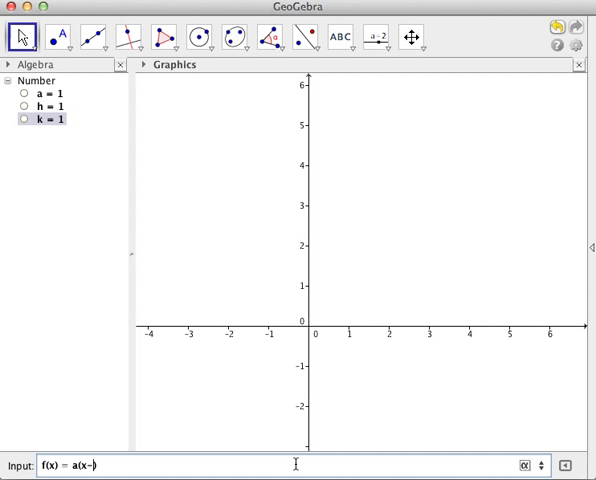
type("h)^")
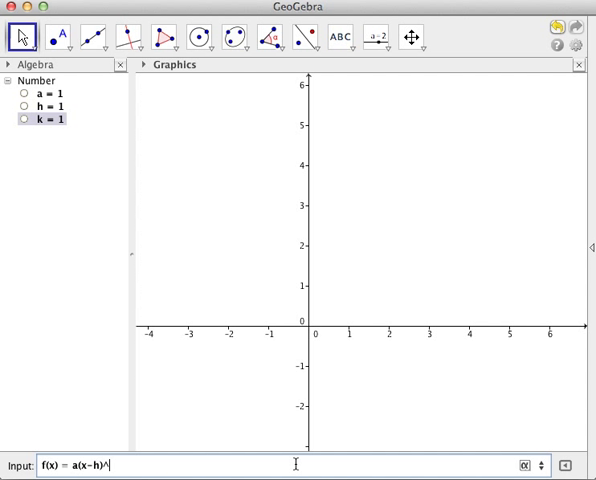
type("2 +")
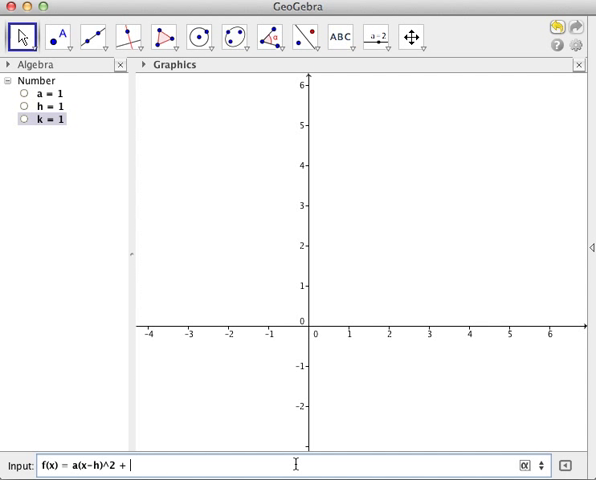
key("Return")
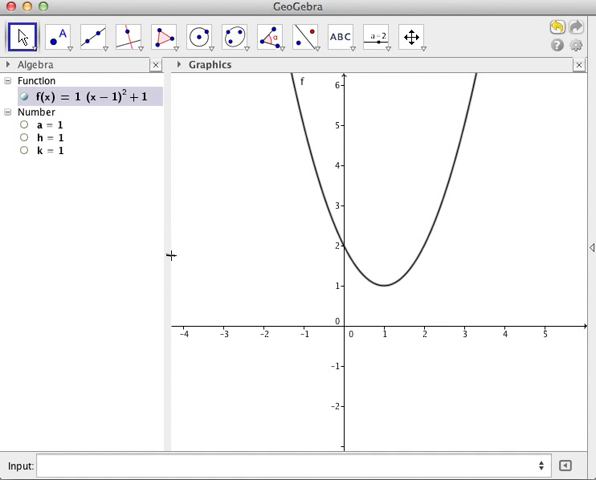
Show a, h and k as sliders and move them to the graph's lower right
right_click(44, 123)
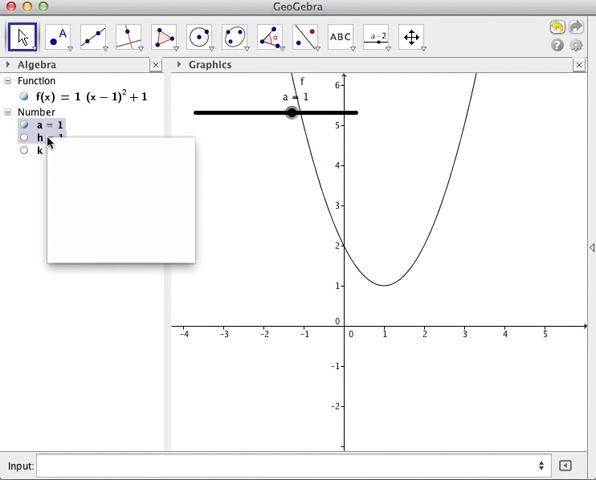
right_click(40, 150)
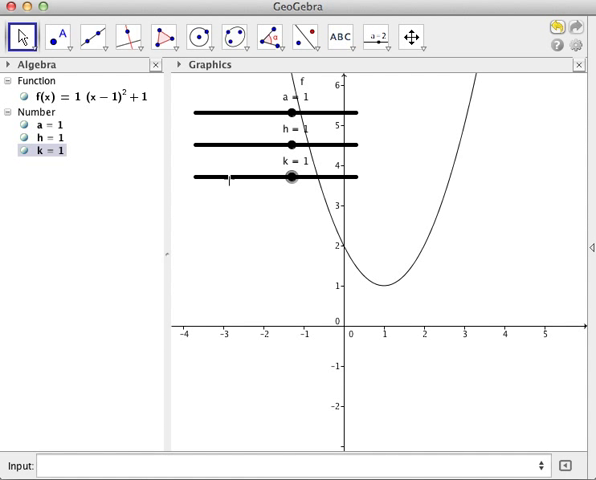
left_click_drag(290, 175, 430, 405)
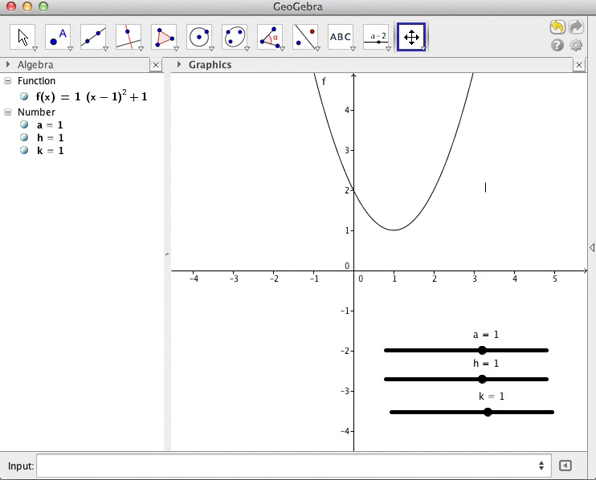
Drag the sliders to set a = 0.5, h = −0.5 and k = −0.7
left_click(21, 37)
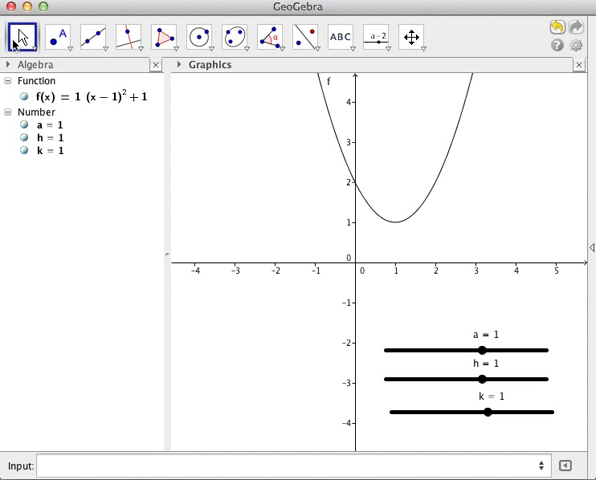
left_click_drag(490, 351, 450, 351)
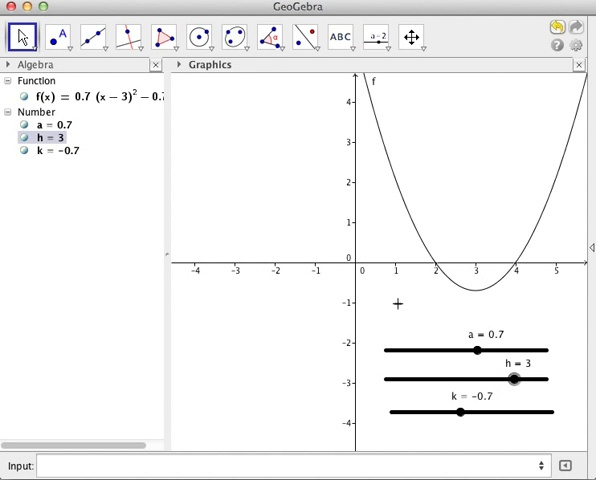
left_click_drag(487, 350, 475, 350)
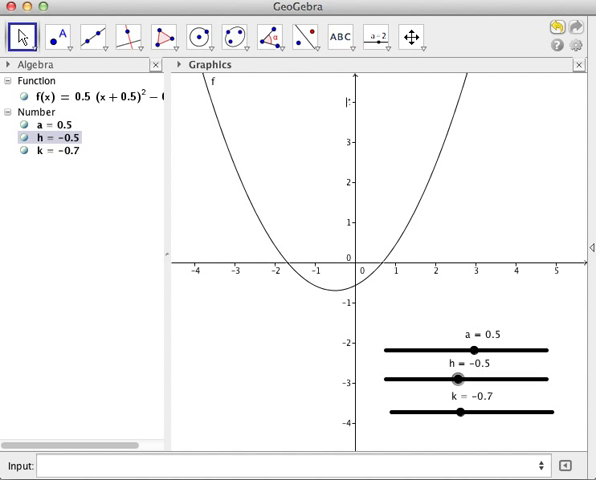
mouse_move(492, 214)
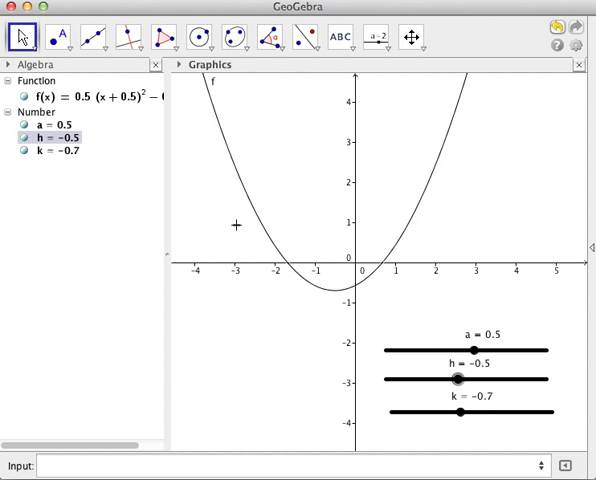
mouse_move(385, 289)
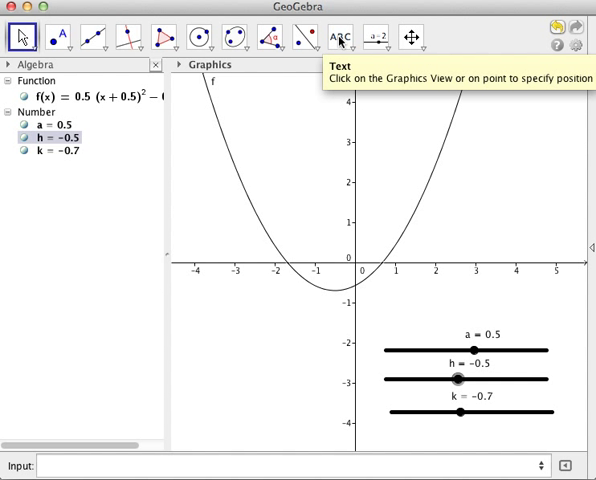
Start a new text on the graph containing 'f(x) ='
left_click(338, 37)
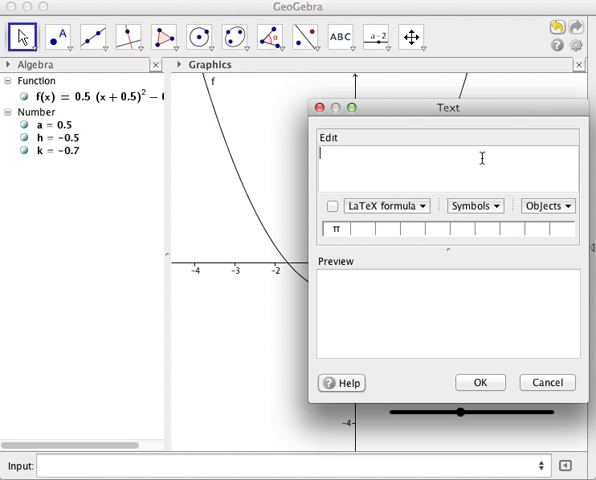
type("f(")
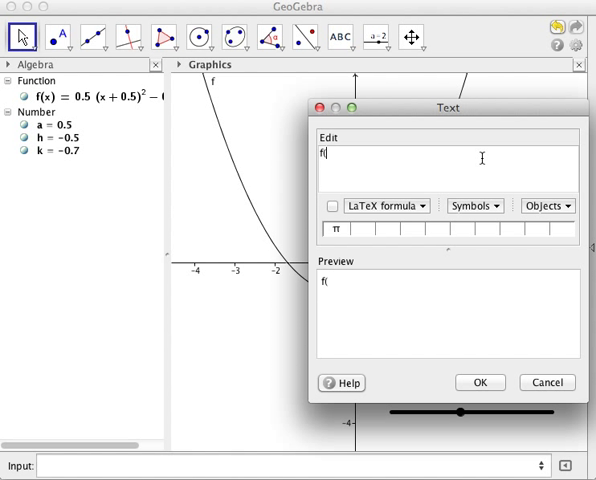
type("x)")
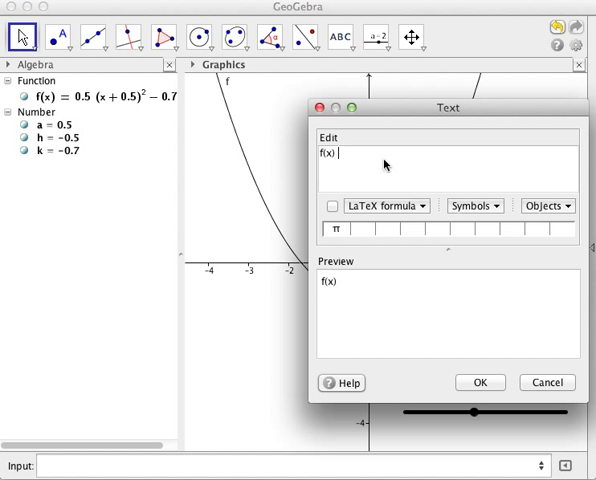
type("=")
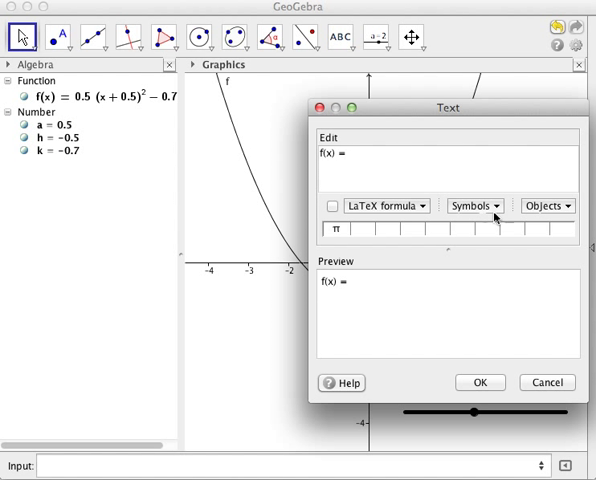
Insert slider a's live value after 'f(x) =', previewing as 0.5
left_click(548, 206)
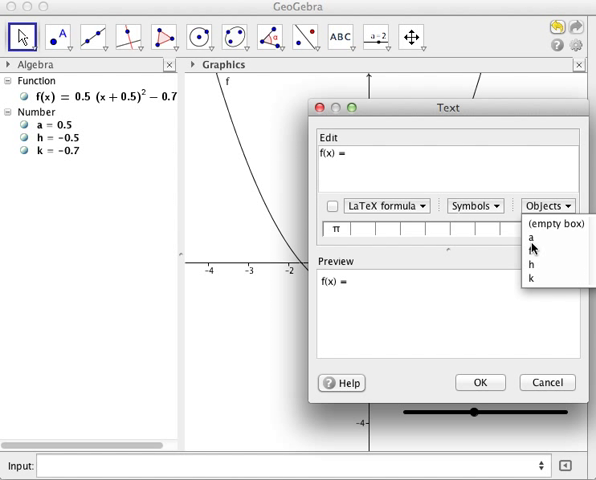
mouse_move(534, 248)
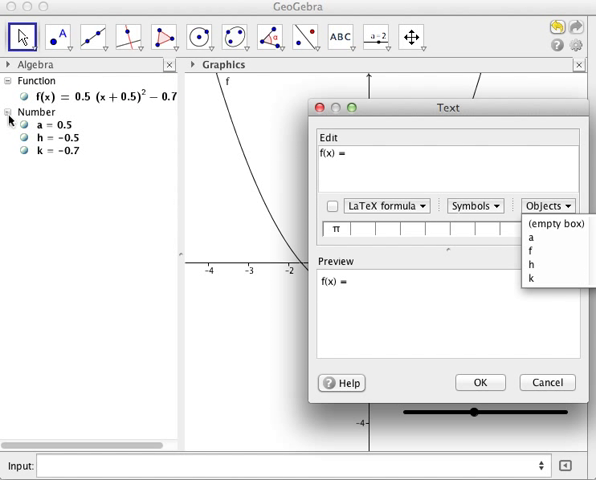
left_click(44, 137)
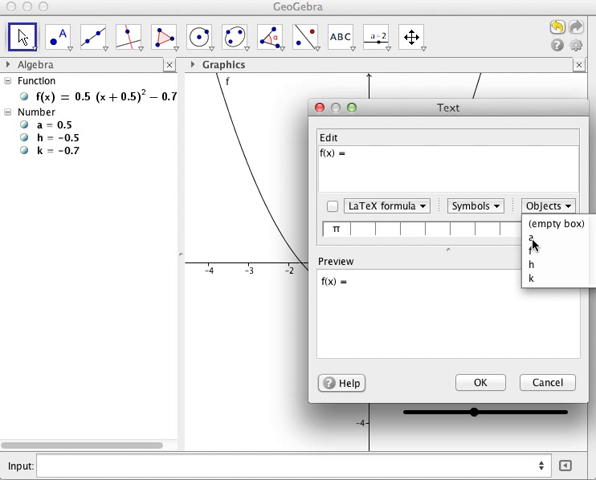
left_click(531, 242)
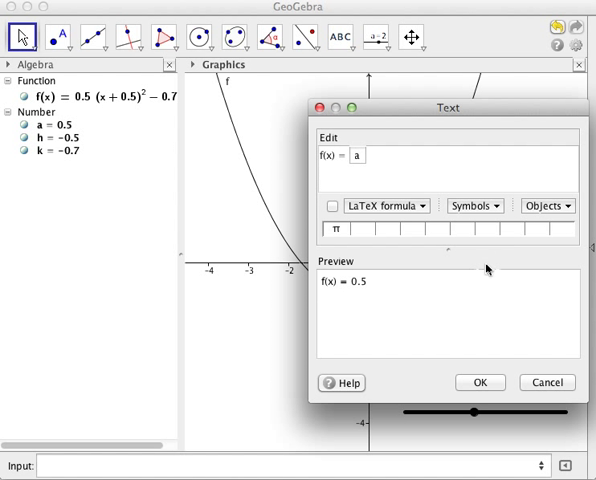
mouse_move(380, 302)
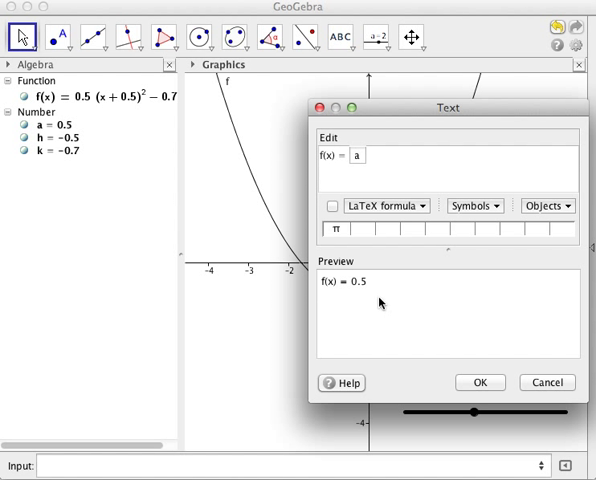
mouse_move(358, 166)
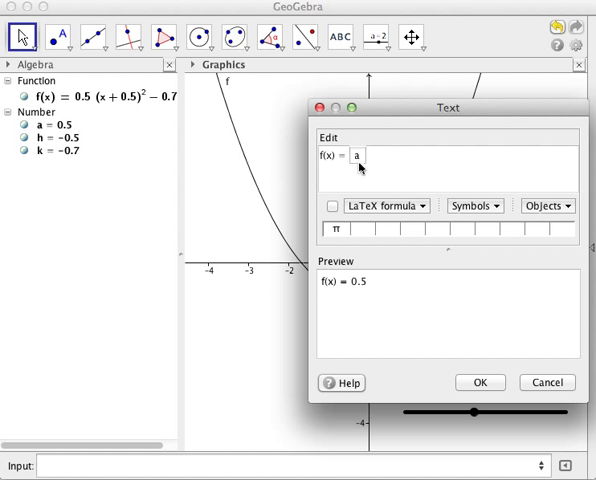
mouse_move(372, 289)
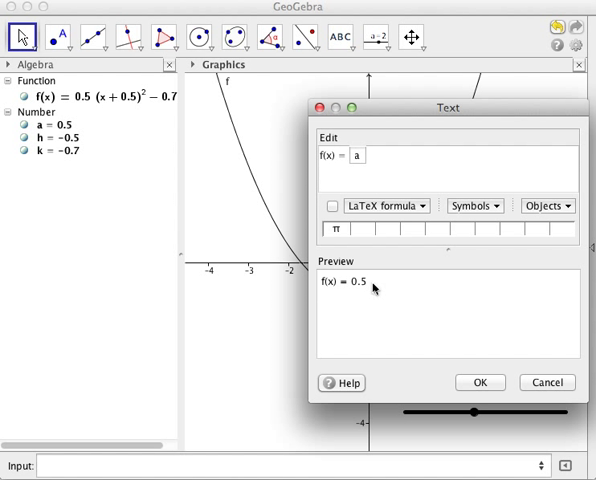
mouse_move(378, 283)
type(" (")
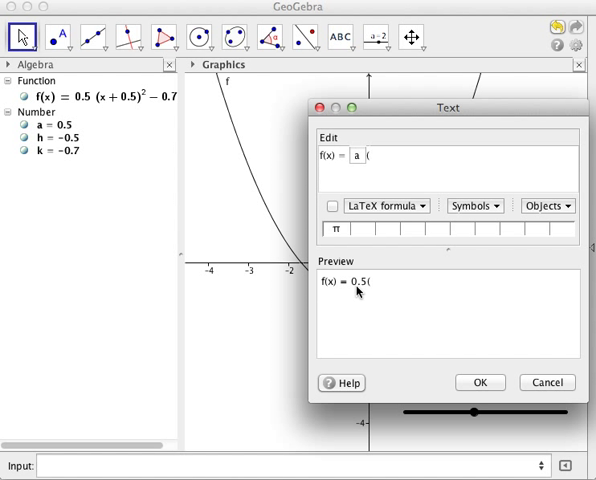
Append 'x−' plus the linked values of h and k to the text
type("x")
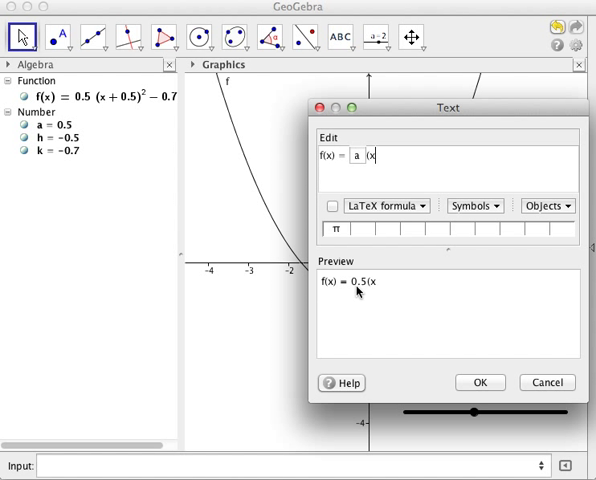
type("-")
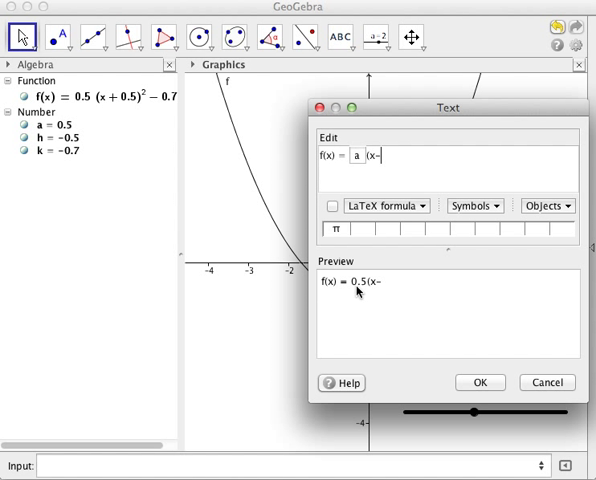
left_click(546, 205)
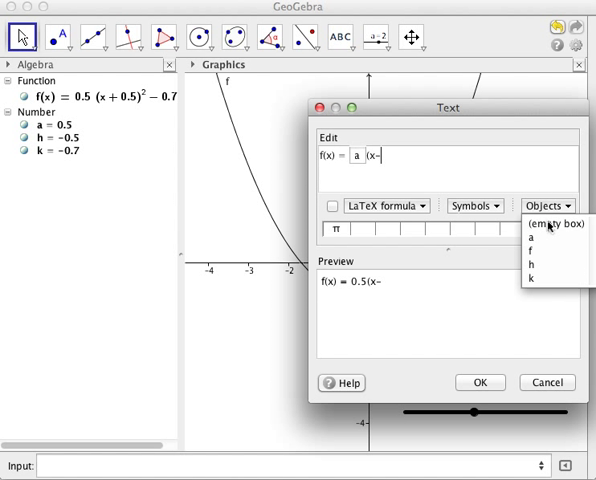
left_click(531, 262)
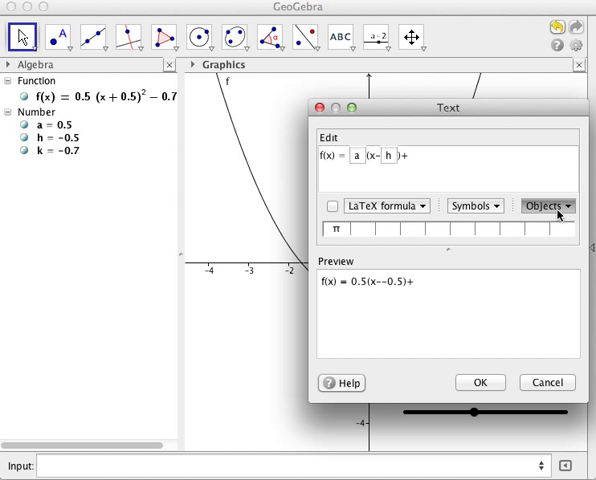
left_click(546, 205)
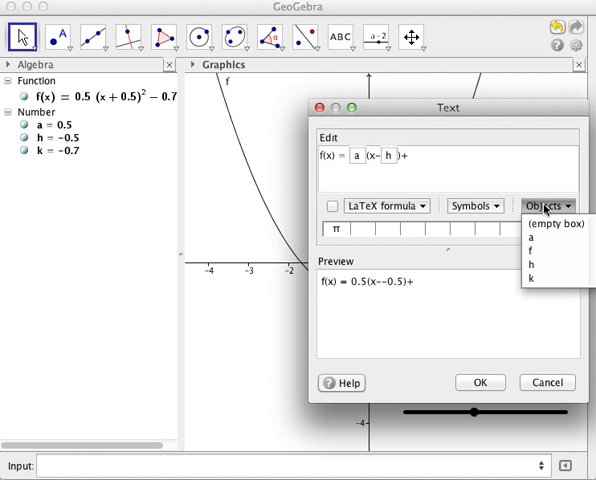
left_click(547, 205)
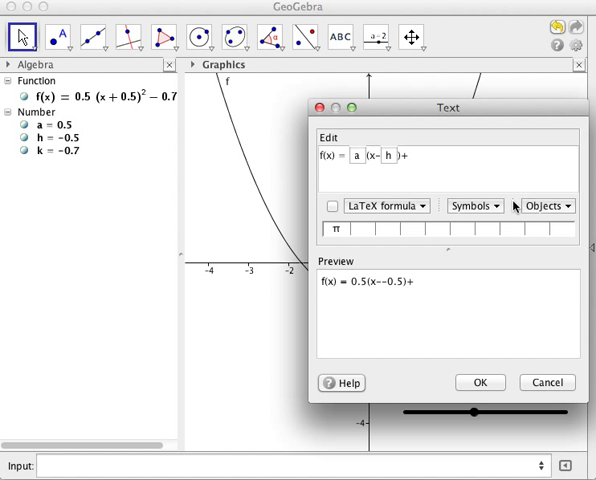
mouse_move(115, 180)
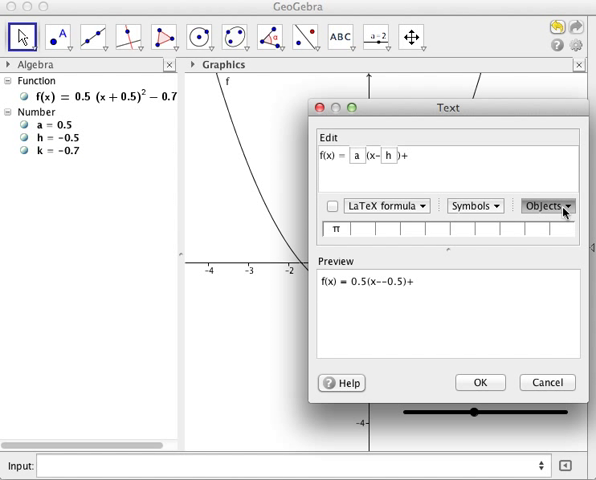
left_click(58, 151)
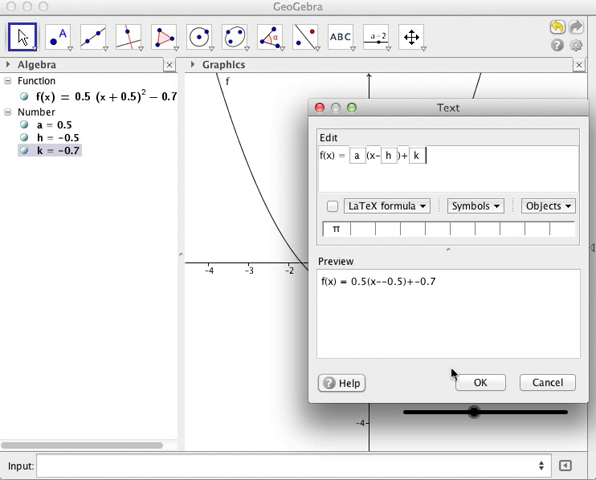
mouse_move(457, 364)
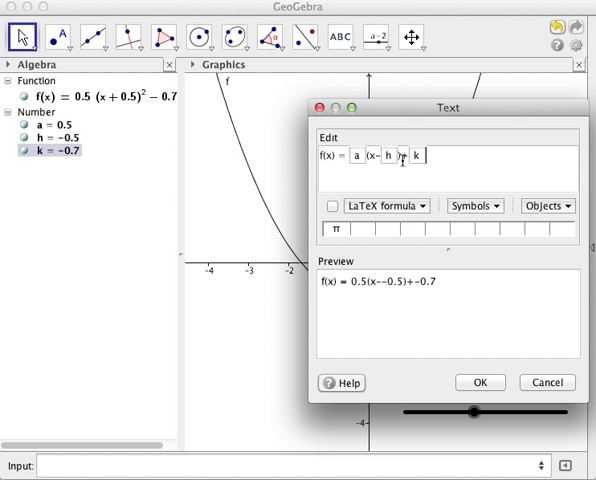
Add '^2' to the text and render it as a LaTeX formula
type("^")
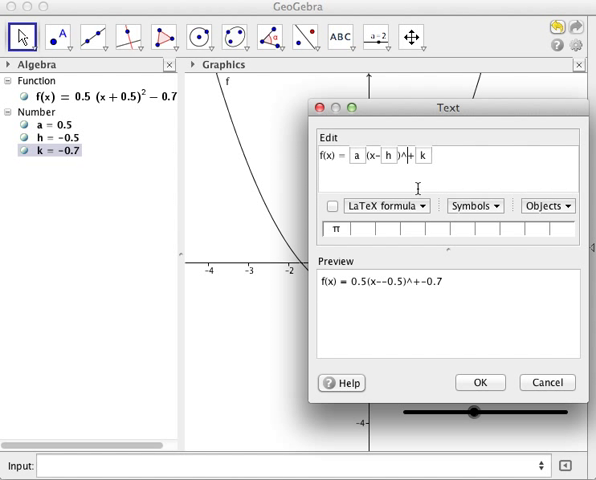
type("2")
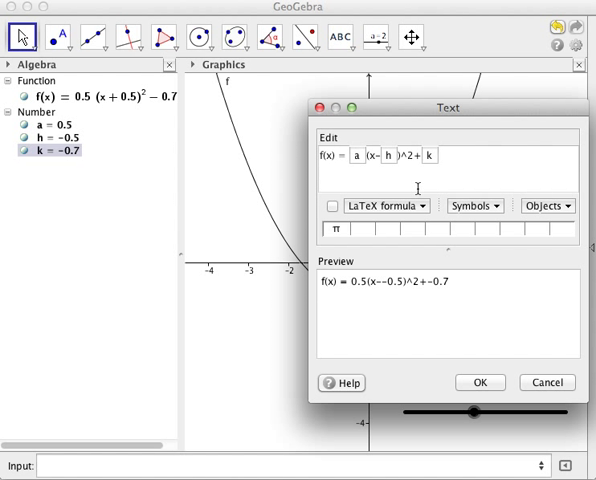
mouse_move(414, 296)
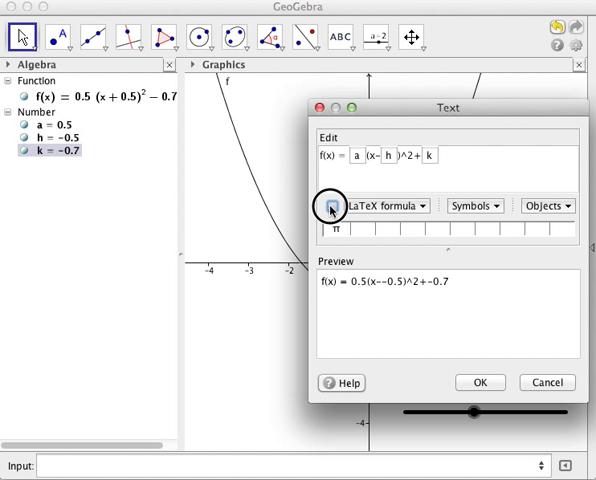
left_click(333, 205)
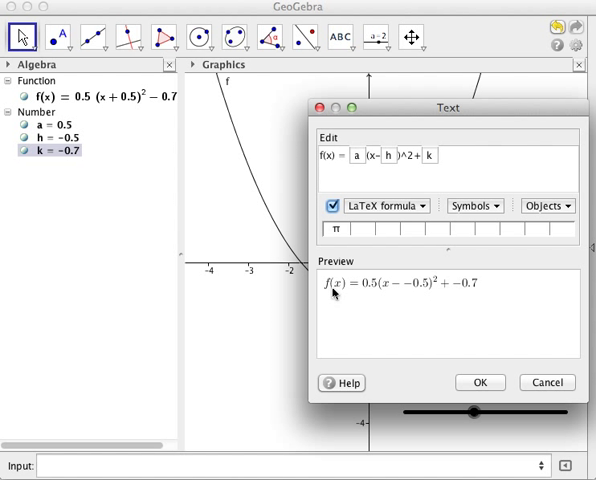
mouse_move(473, 290)
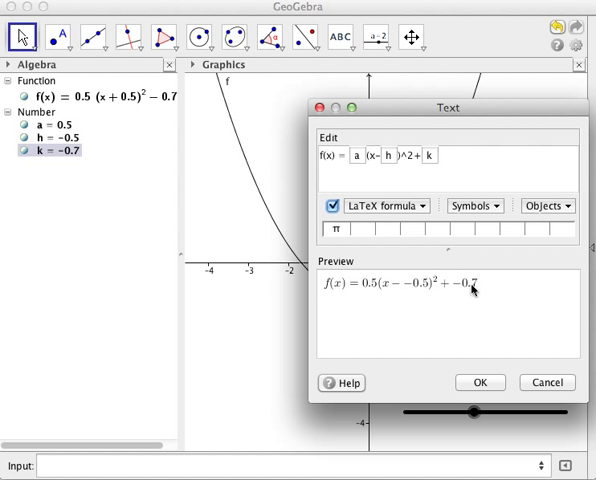
mouse_move(463, 323)
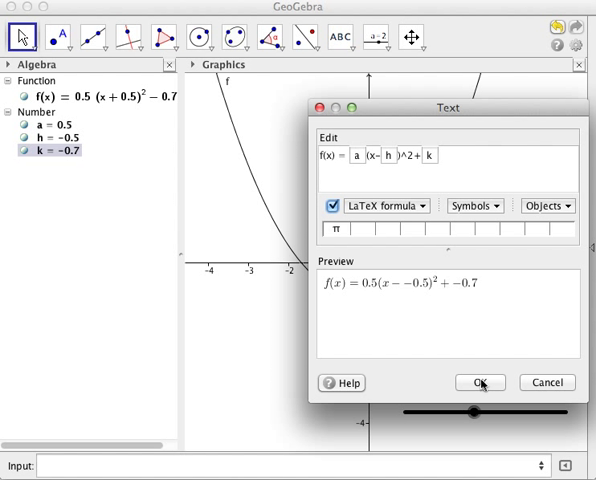
Place the equation text and test it with sliders at a = 0.8, h = −1.5, k = 0.7
left_click(481, 382)
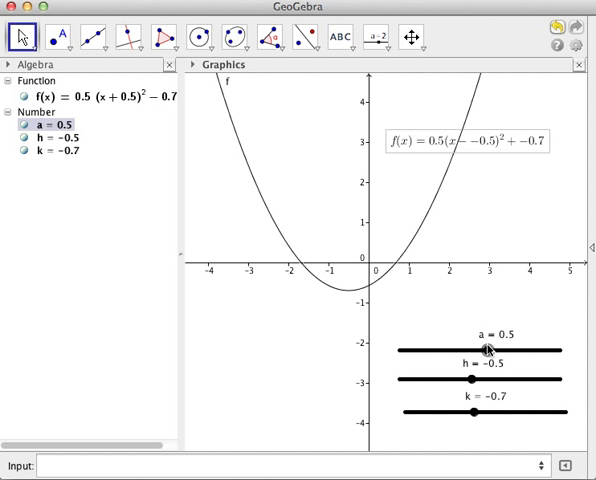
left_click_drag(489, 350, 475, 350)
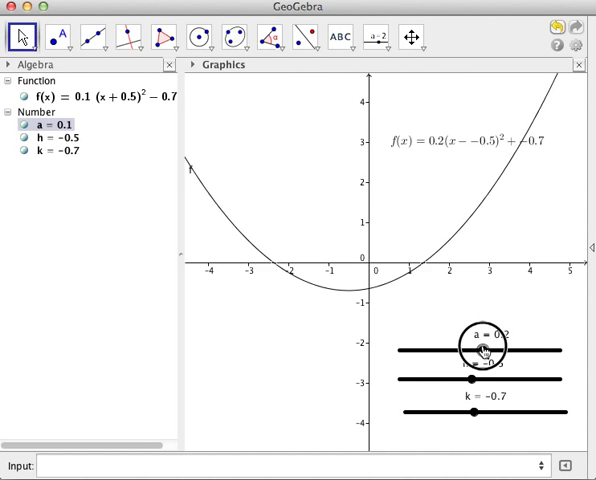
left_click_drag(478, 350, 478, 350)
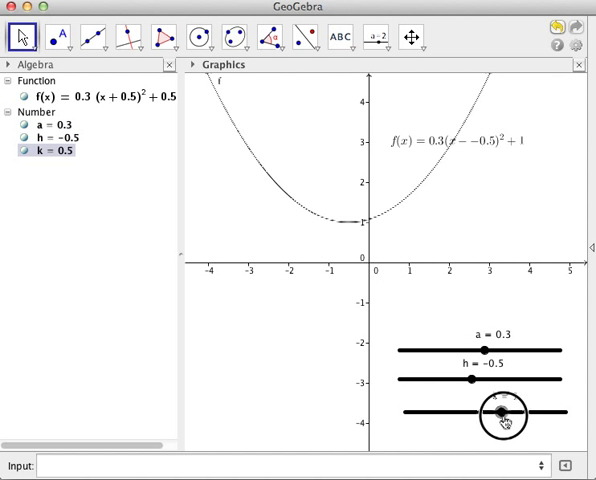
left_click_drag(500, 412, 475, 412)
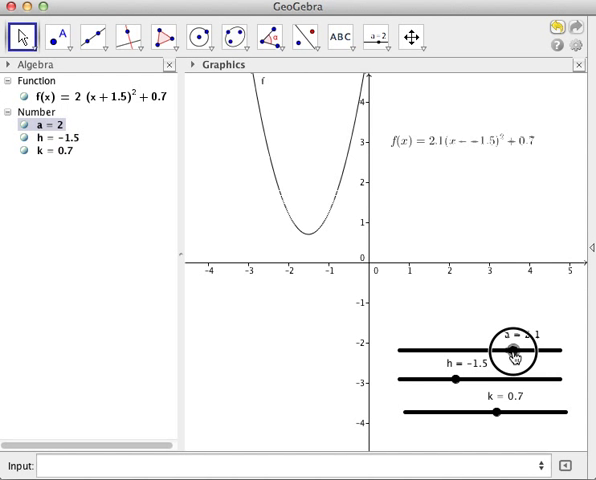
left_click_drag(515, 350, 470, 350)
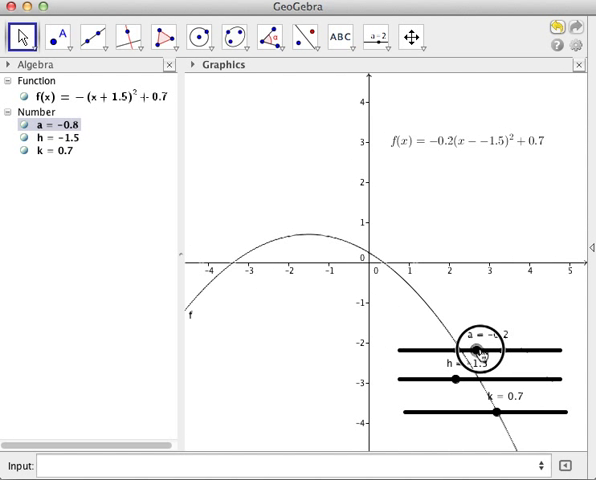
left_click_drag(479, 349, 512, 349)
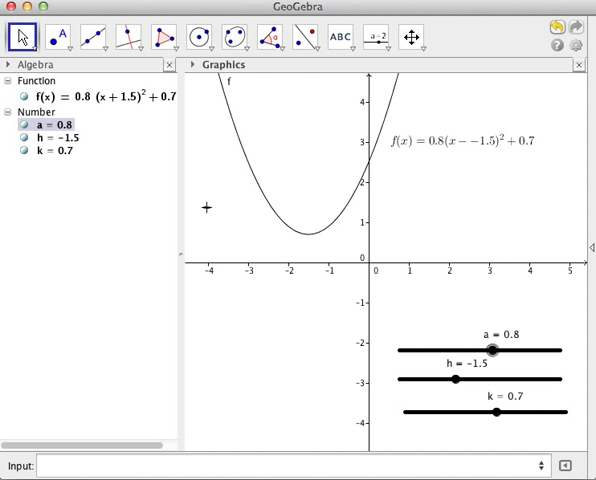
left_click(48, 138)
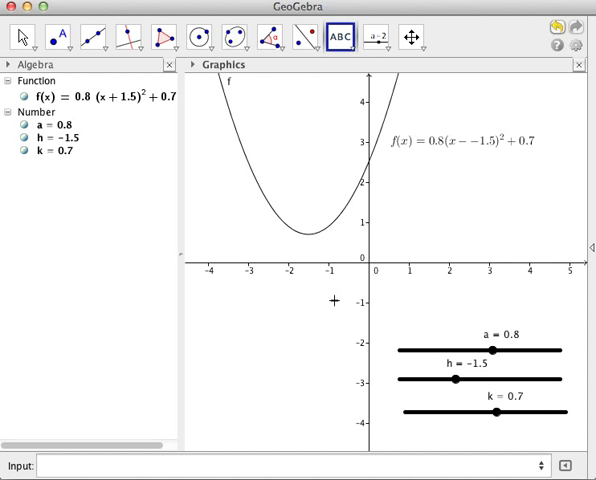
Add a LaTeX text 'f(x) =' linked to f, showing 0.8(x + 1.5)² + 0.7
left_click(338, 37)
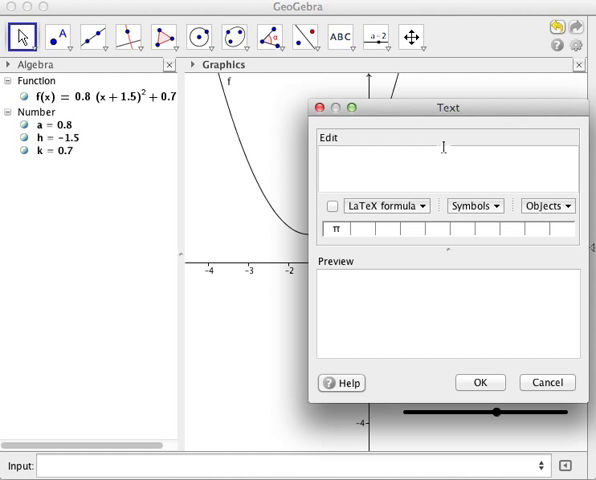
left_click_drag(448, 107, 360, 96)
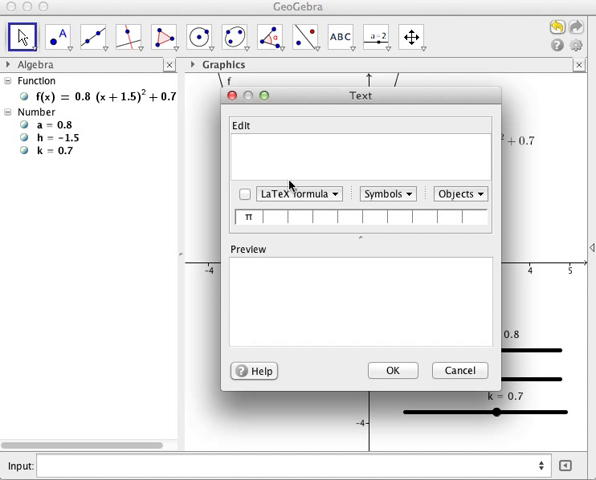
type("f(x)")
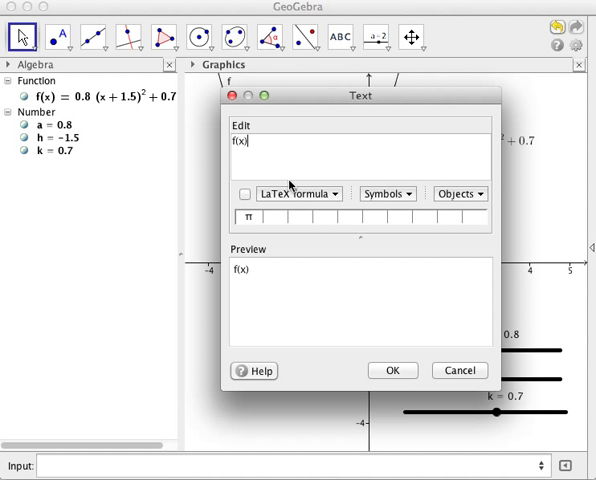
type("=")
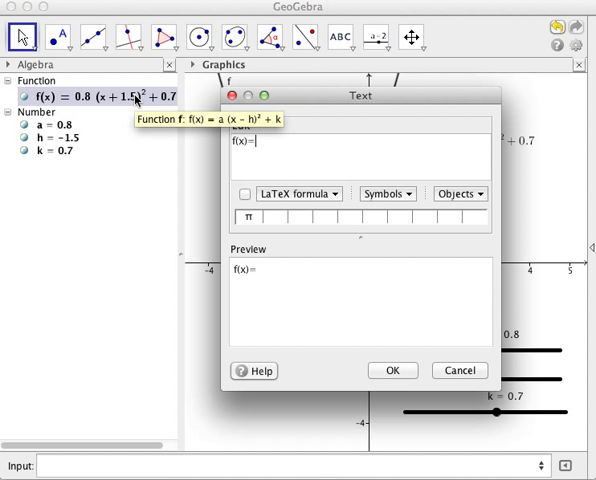
left_click(459, 193)
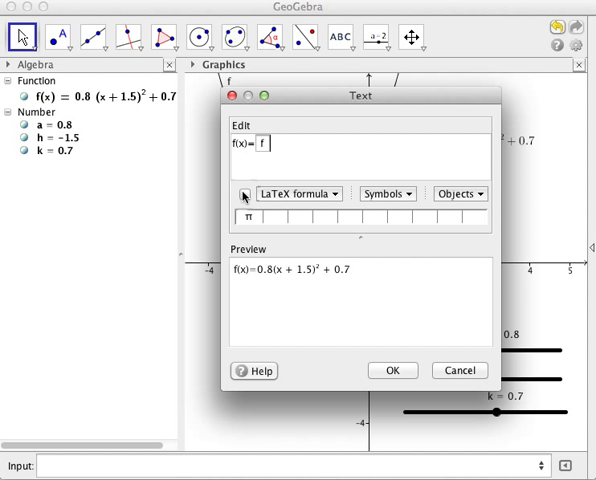
left_click(392, 370)
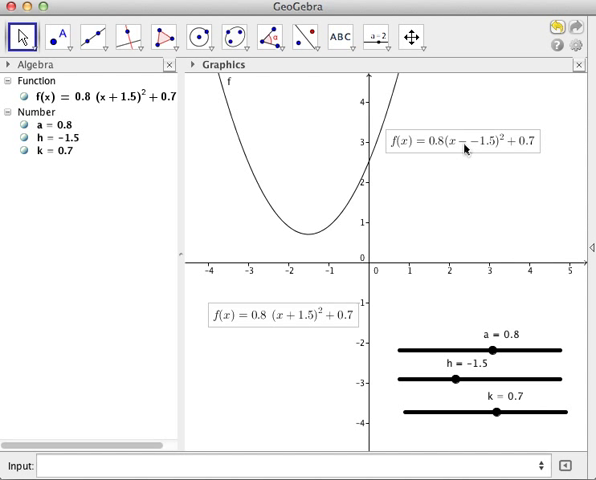
mouse_move(474, 148)
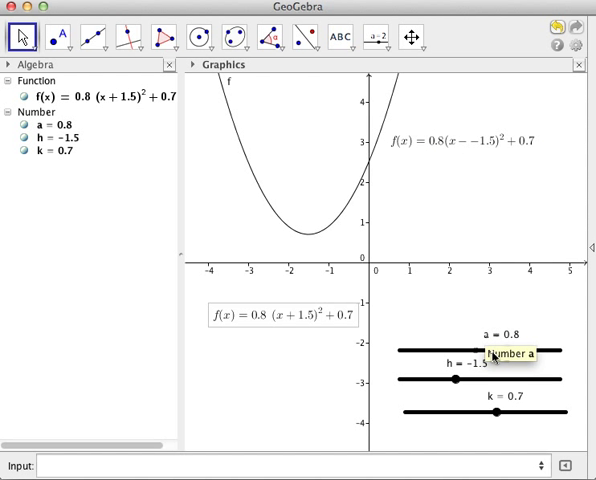
mouse_move(409, 171)
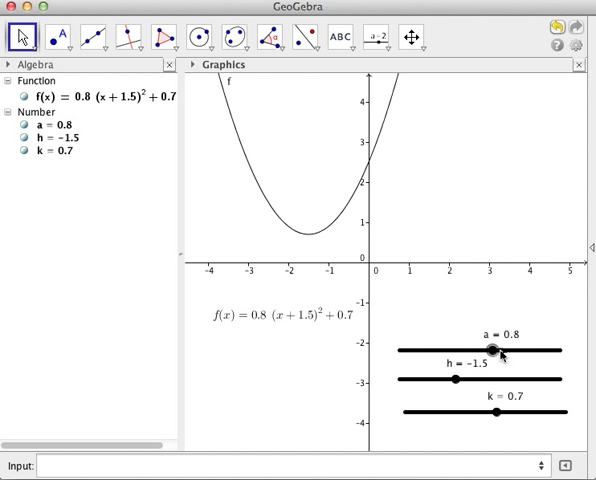
Drag the h slider to -0.1 to shift the parabola horizontally
left_click_drag(260, 315, 480, 122)
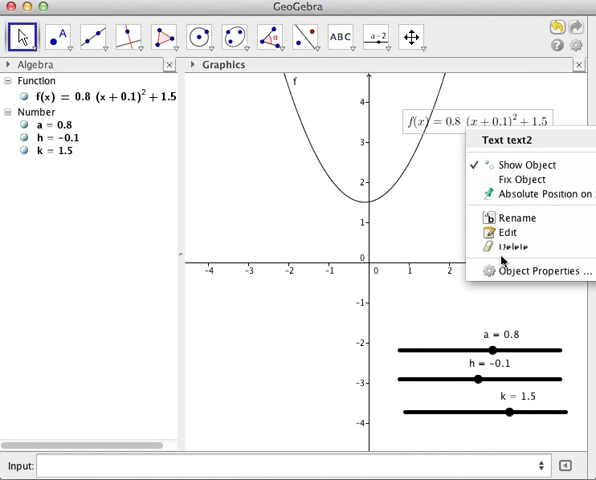
Change the linked equation text's size from Small to Medium in Object Properties
left_click(536, 271)
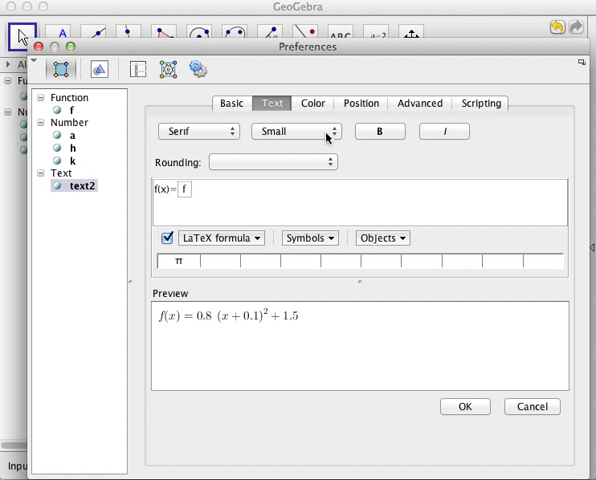
left_click(297, 131)
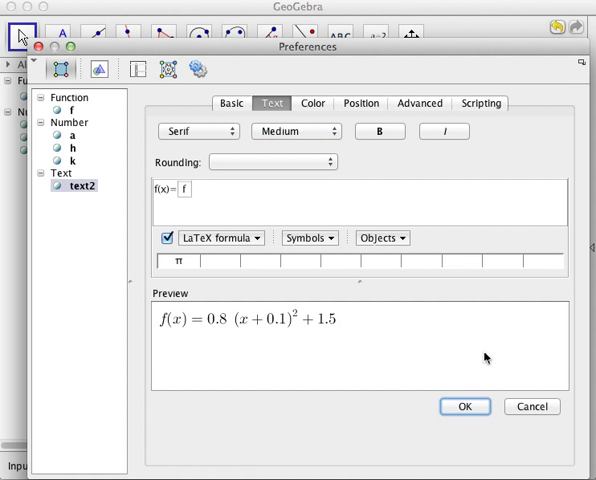
left_click(464, 406)
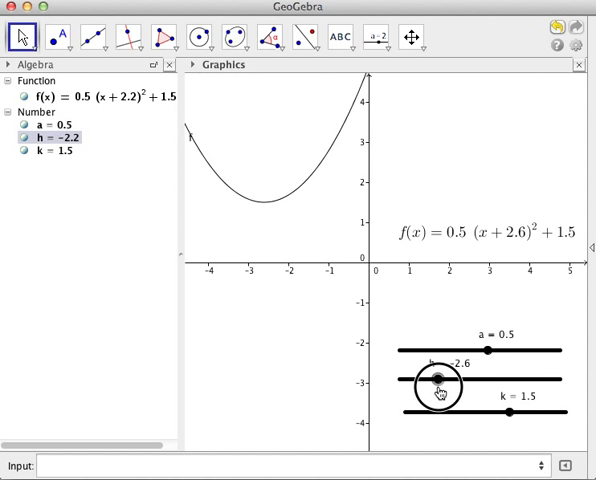
Drag the h slider to 0, centering the parabola on the y-axis
left_click_drag(432, 378, 510, 378)
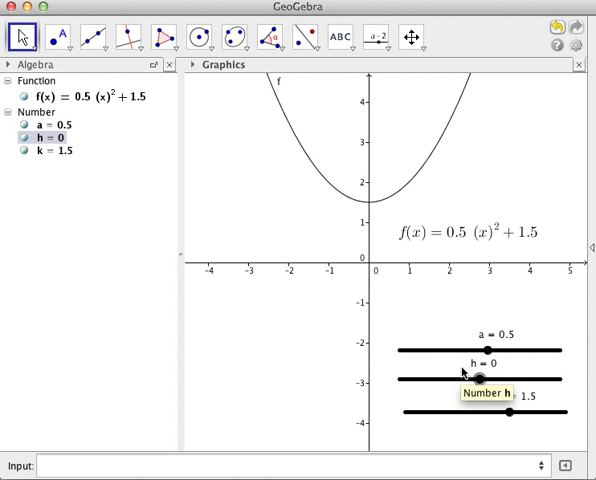